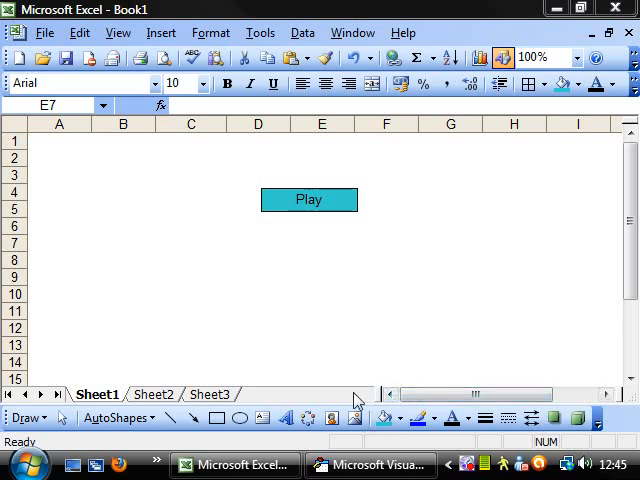
pyautogui.moveTo(314, 268)
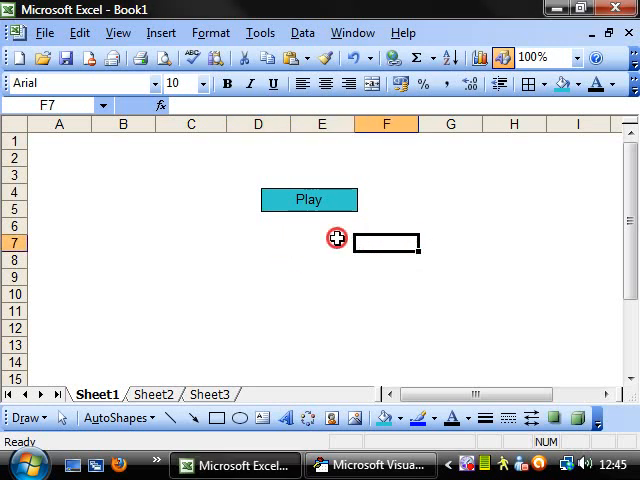
# - Bring up the empty GuessMyNumber Sub in Module1 of the Visual Basic Editor
pyautogui.moveTo(387, 243); pyautogui.dragTo(259, 243)
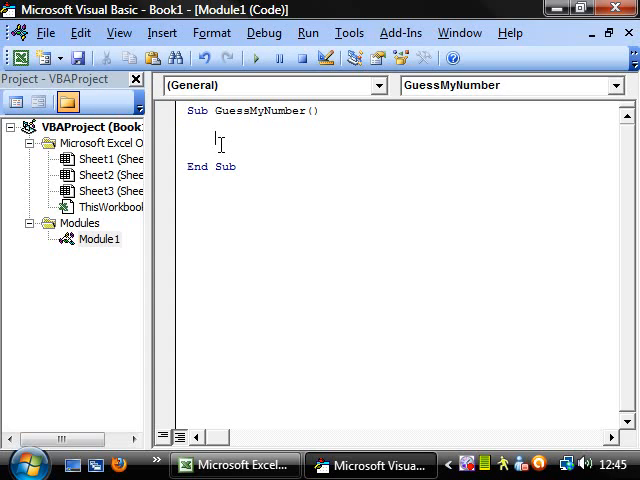
# - Declare Dim Guess, Answer As Integer and add the line Answer = 38
pyautogui.write('di')
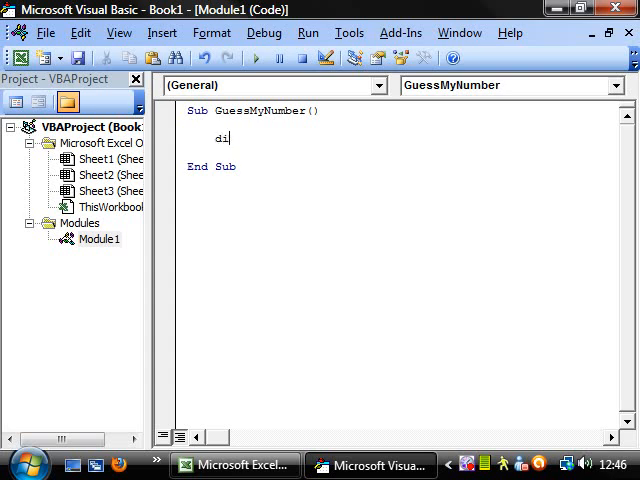
pyautogui.write('m')
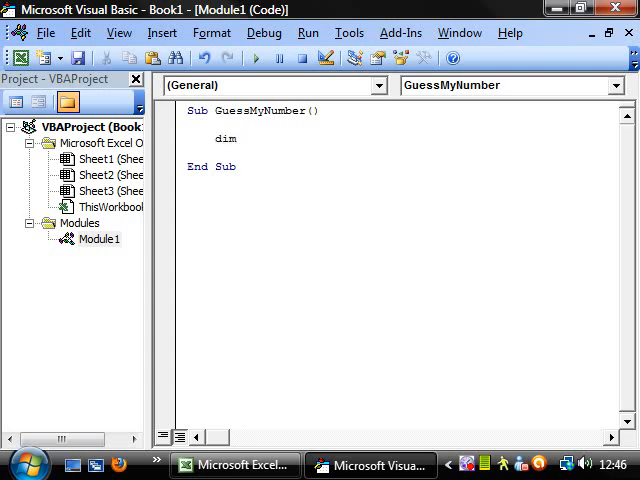
pyautogui.write('Guess')
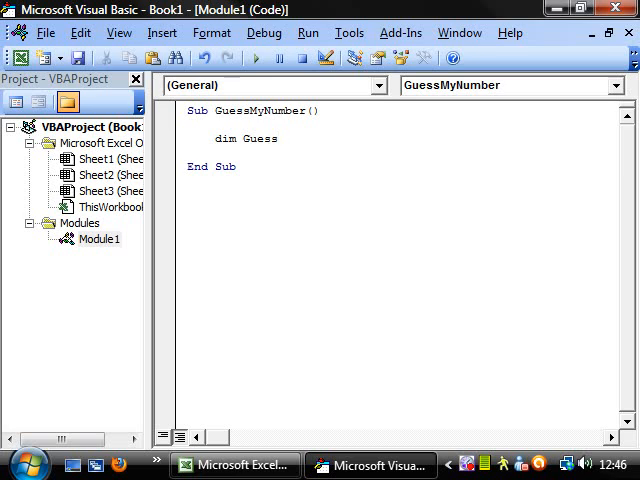
pyautogui.write(',')
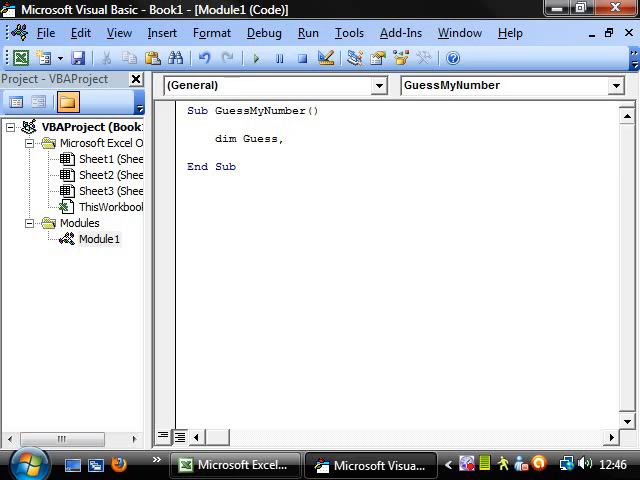
pyautogui.write('Answer')
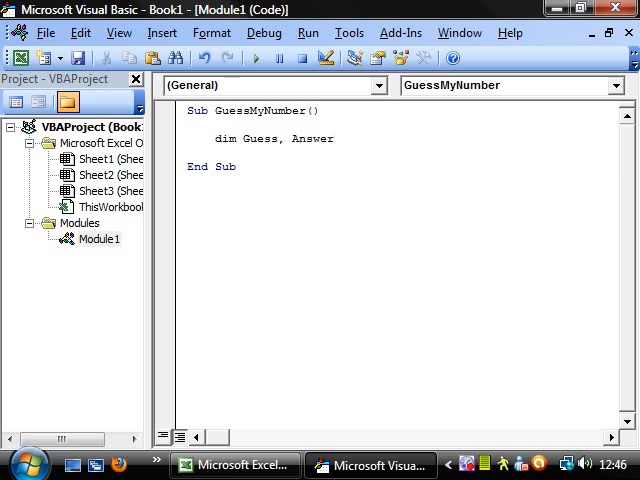
pyautogui.write('As Integer')
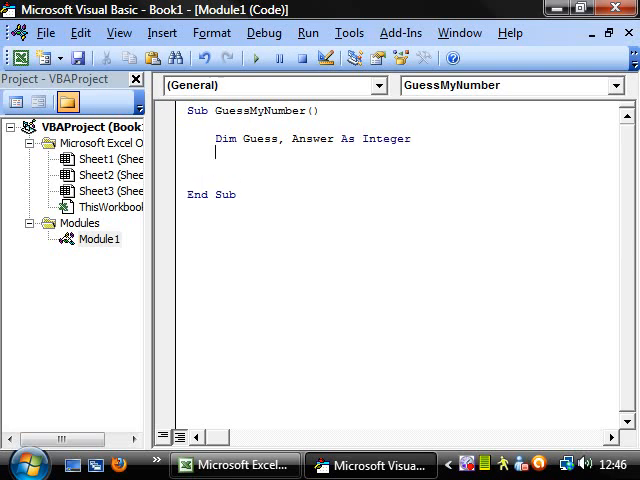
pyautogui.write('Answer')
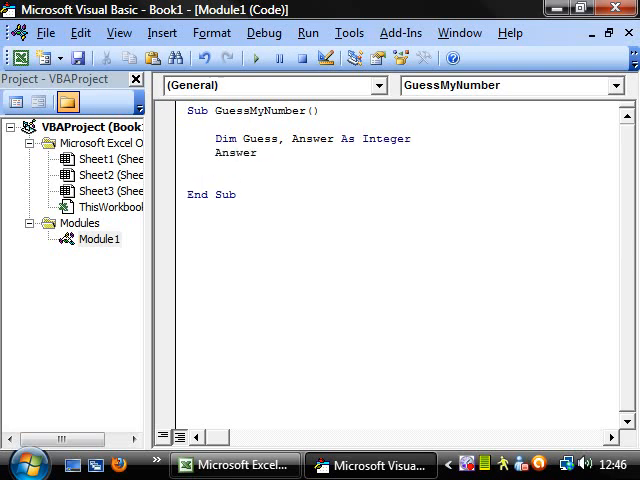
pyautogui.write('3')
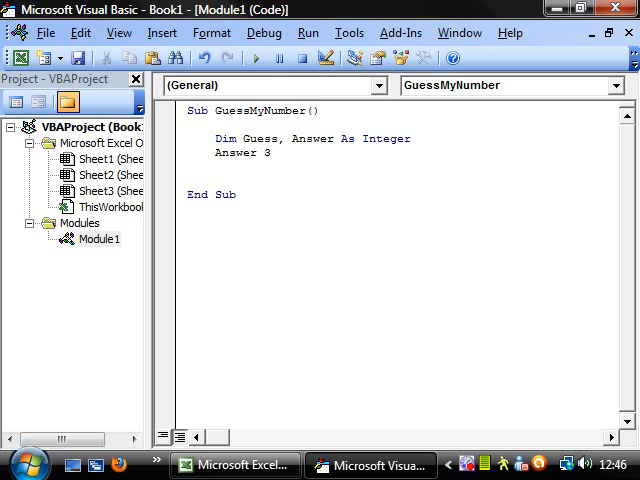
pyautogui.press('Backspace')
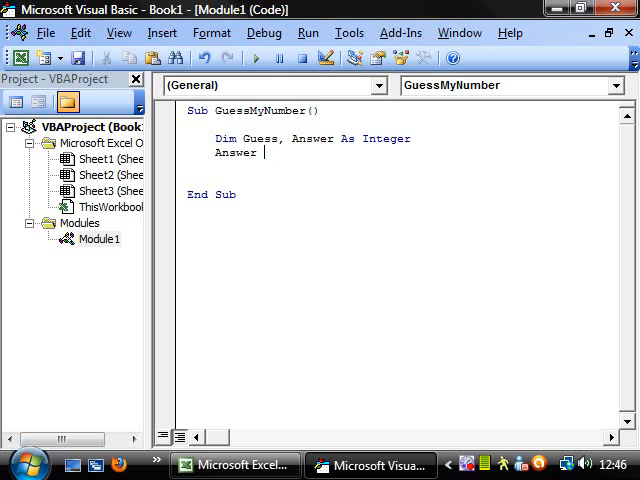
pyautogui.write('=38')
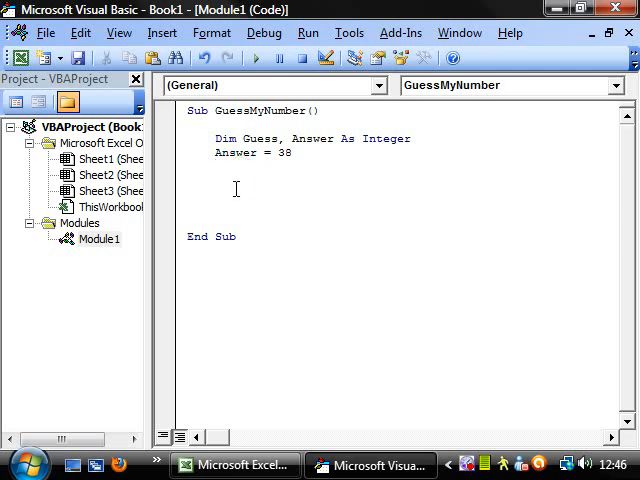
# - Set Guess to InputBox("Welcome to Guess my Number, Input a number between 1 and 100")
pyautogui.write('inpu')
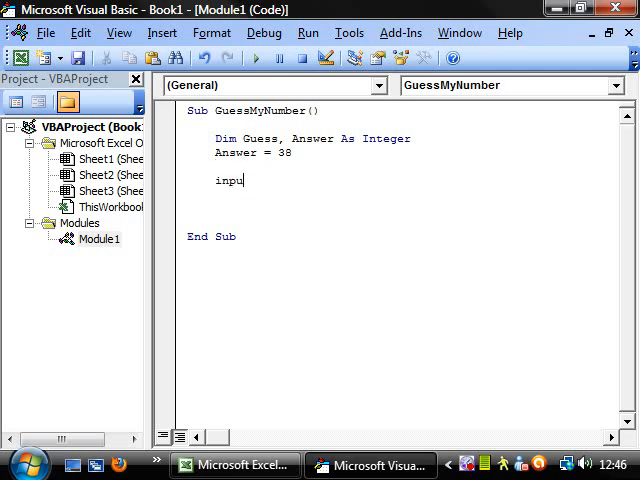
pyautogui.write('tbox')
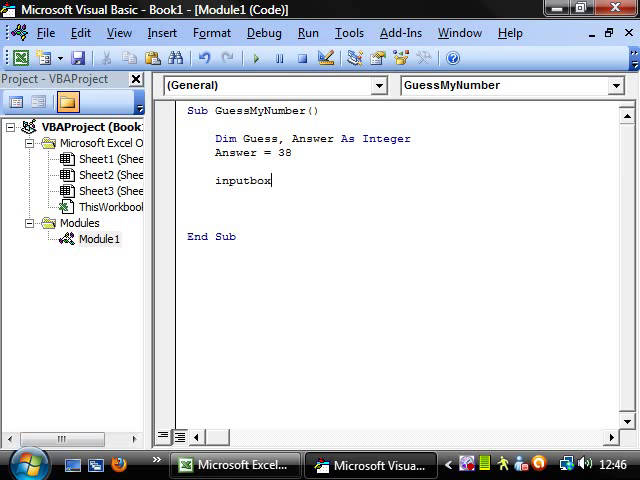
pyautogui.write('("')
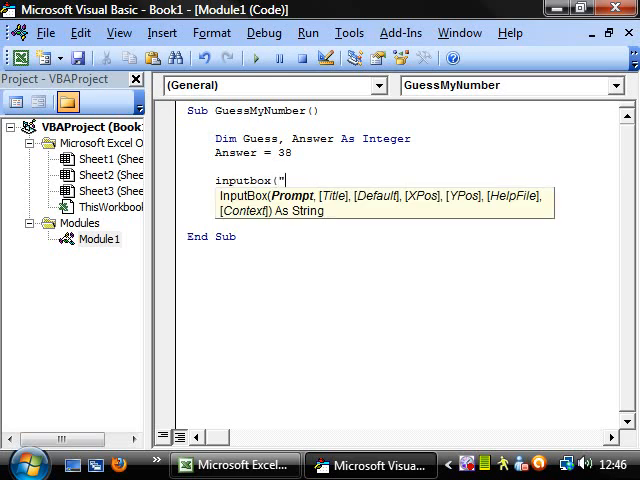
pyautogui.write('Welco')
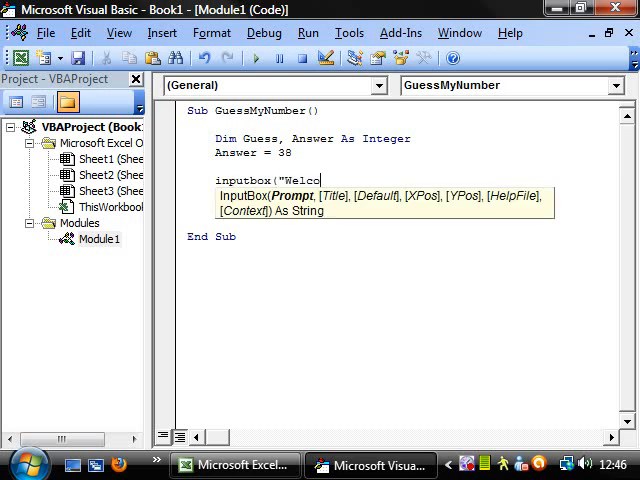
pyautogui.write('me to Gue')
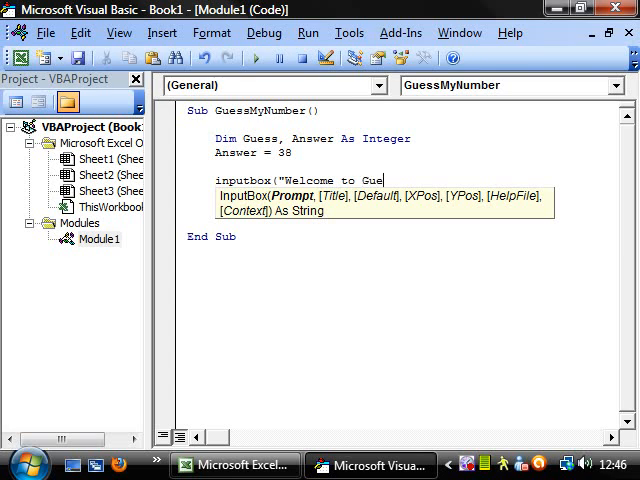
pyautogui.write('ss my')
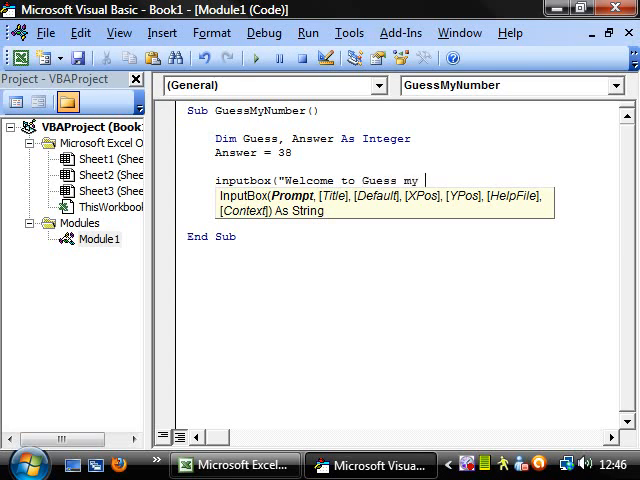
pyautogui.write('Number')
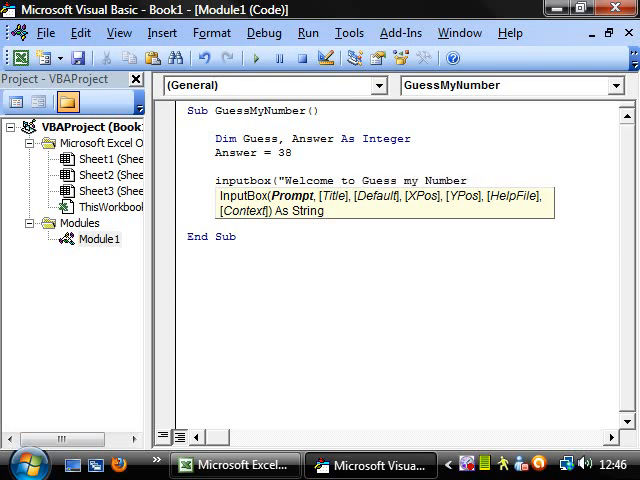
pyautogui.write(', I')
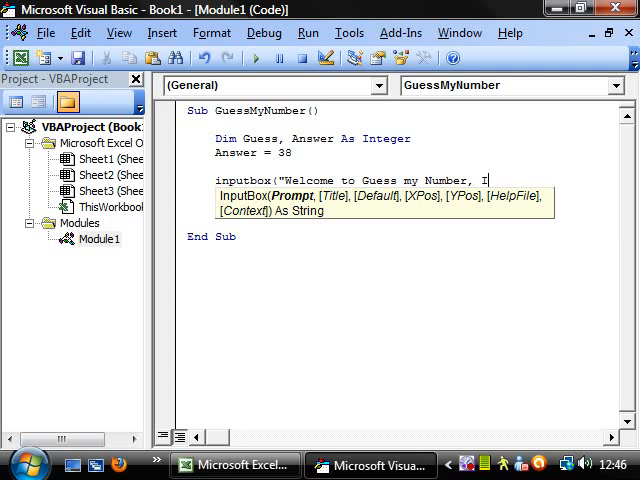
pyautogui.write('nput a v')
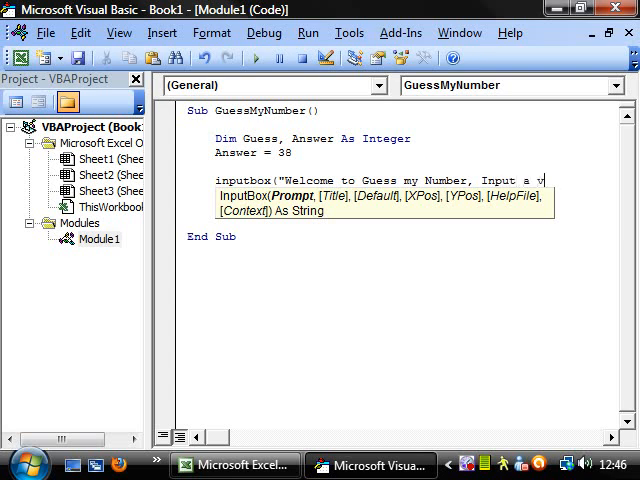
pyautogui.write('numbe')
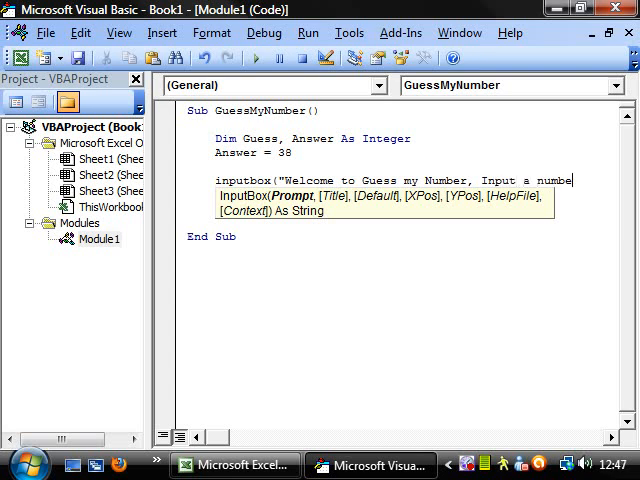
pyautogui.write('between')
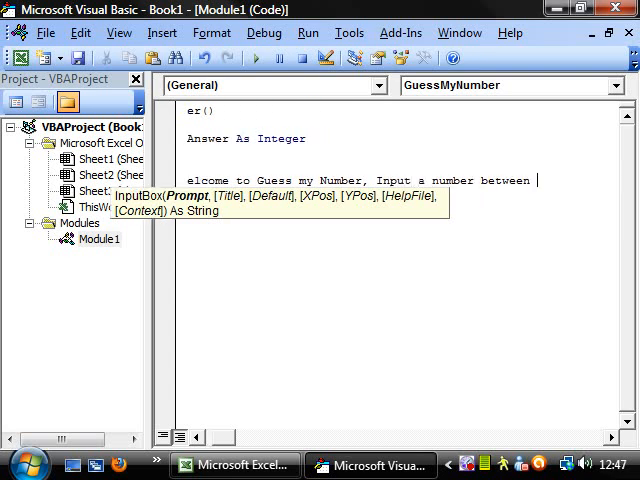
pyautogui.write('1 and')
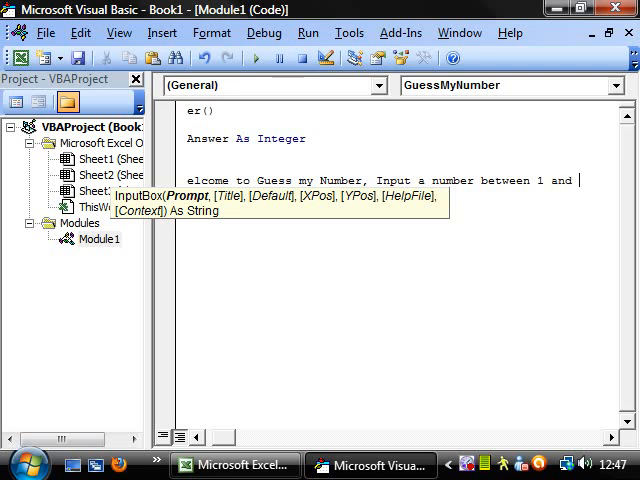
pyautogui.write('100"')
pyautogui.click(400, 152)
pyautogui.write('Answer = 38')
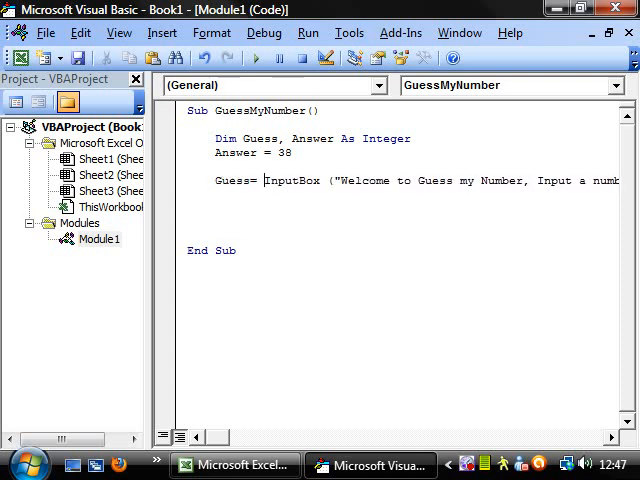
pyautogui.press('enter')
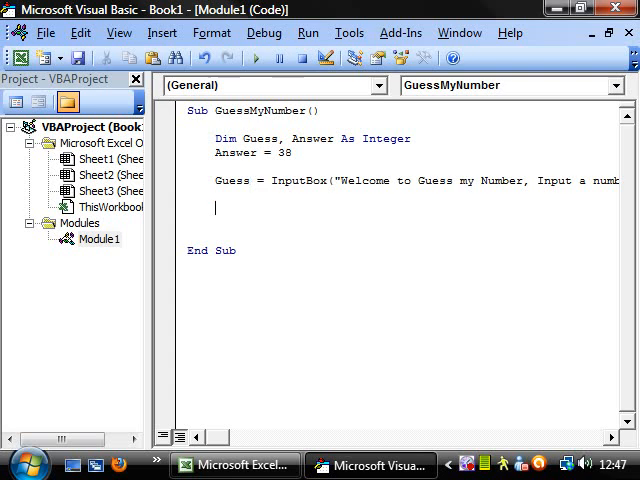
pyautogui.write('do whi')
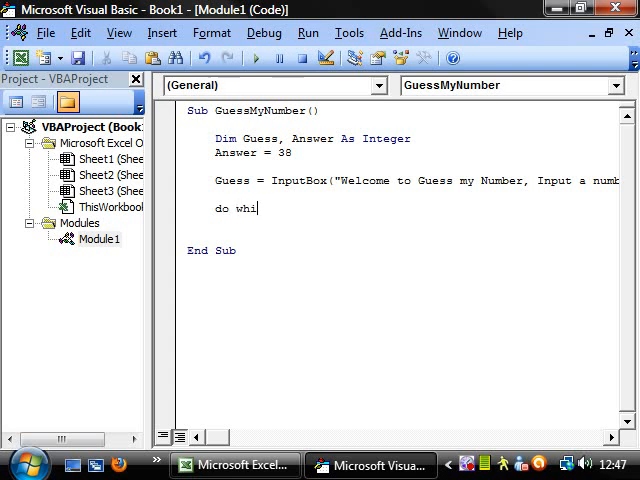
# - Complete the Do While Guess <> Answer line and close the loop with Loop
pyautogui.write('le')
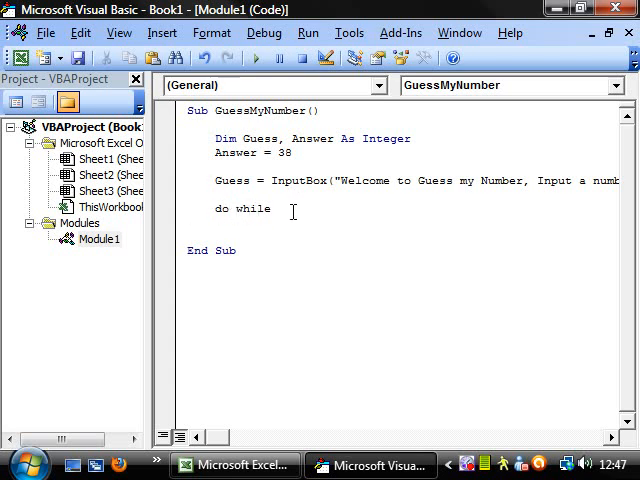
pyautogui.write('Guess')
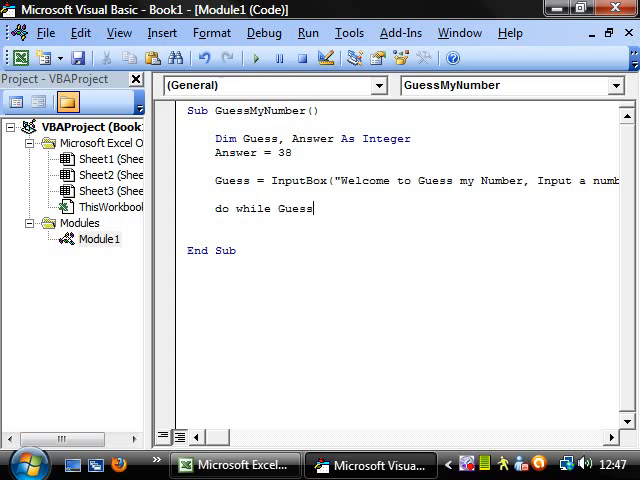
pyautogui.write('<>')
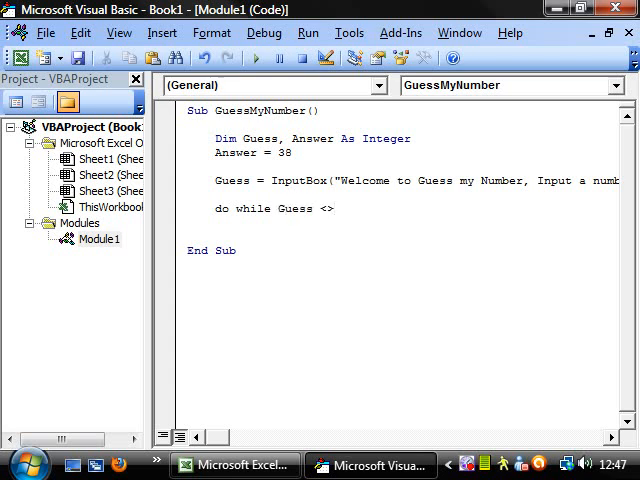
pyautogui.write('Answer')
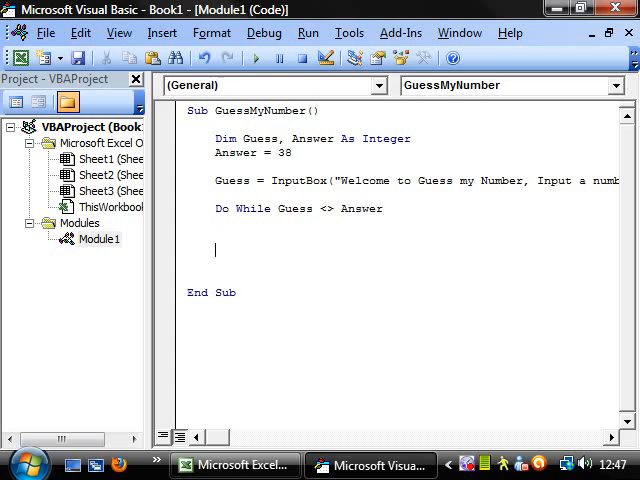
pyautogui.write('loop')
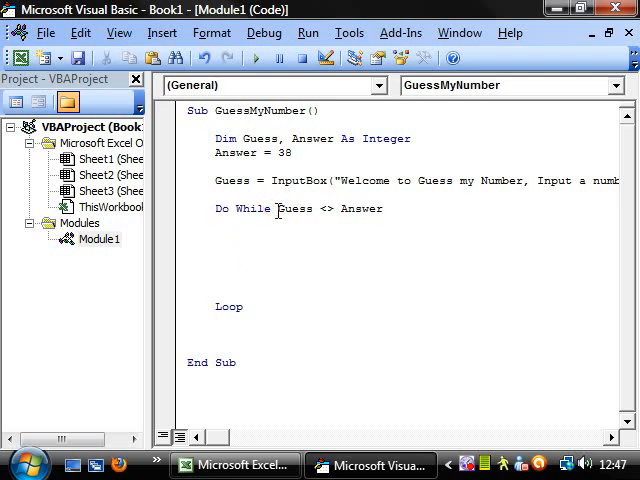
# - Highlight the Guess <> Answer condition and Loop keyword, leaving one blank body line
pyautogui.doubleClick(290, 208)
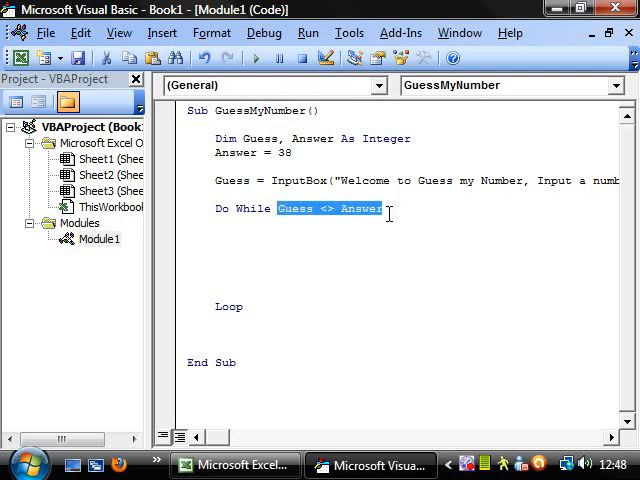
pyautogui.click(220, 218)
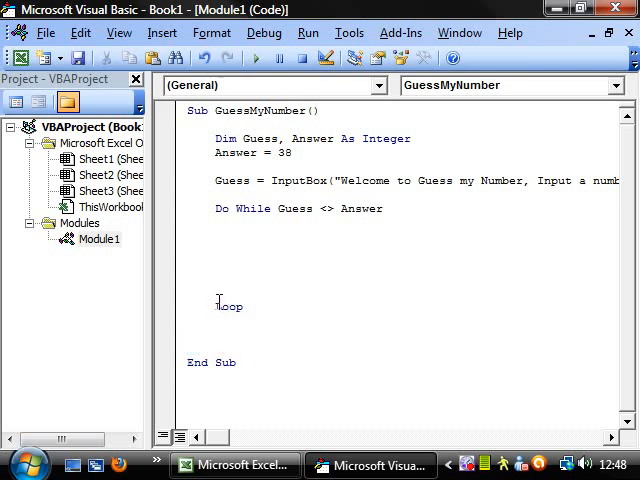
pyautogui.doubleClick(228, 306)
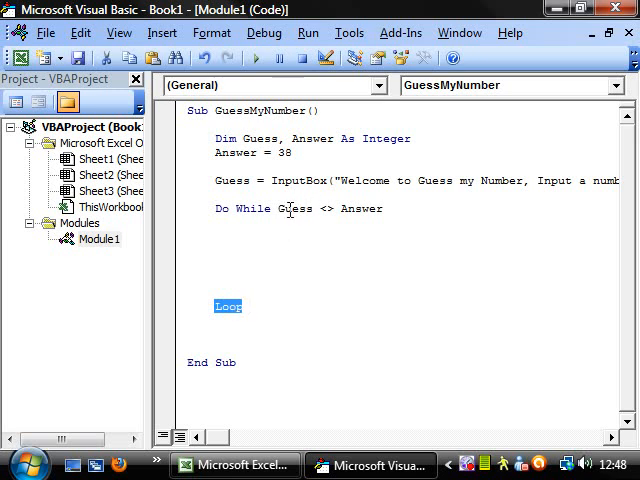
pyautogui.click(219, 247)
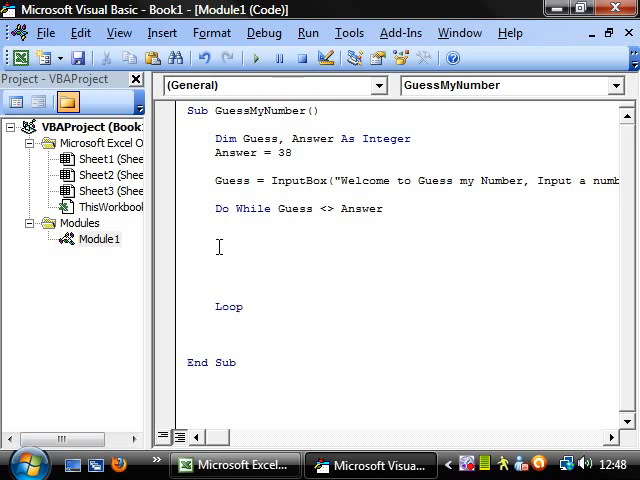
pyautogui.moveTo(262, 210)
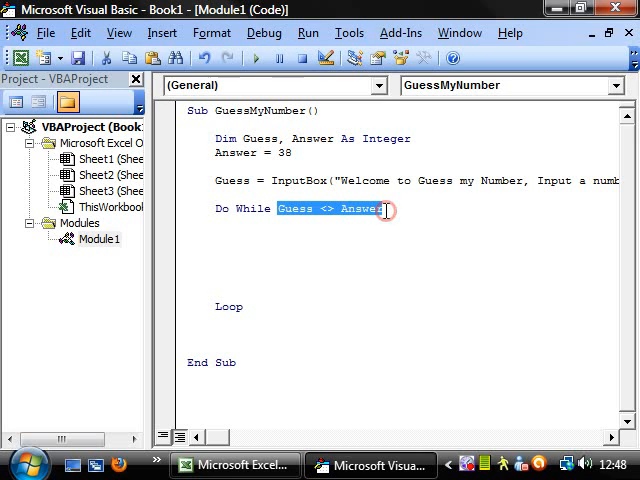
pyautogui.click(208, 218)
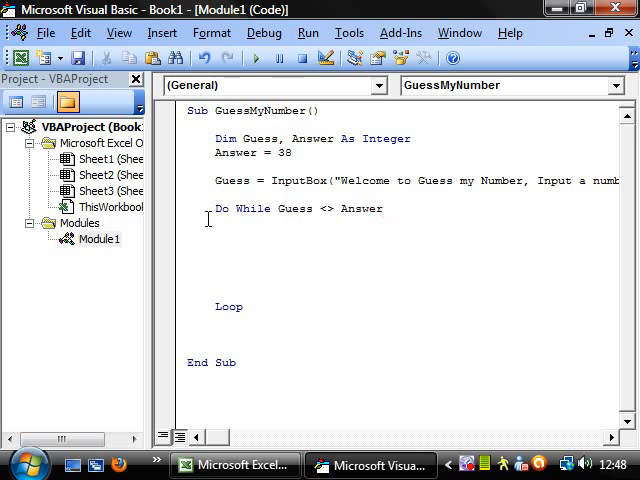
pyautogui.moveTo(215, 208); pyautogui.dragTo(228, 306)
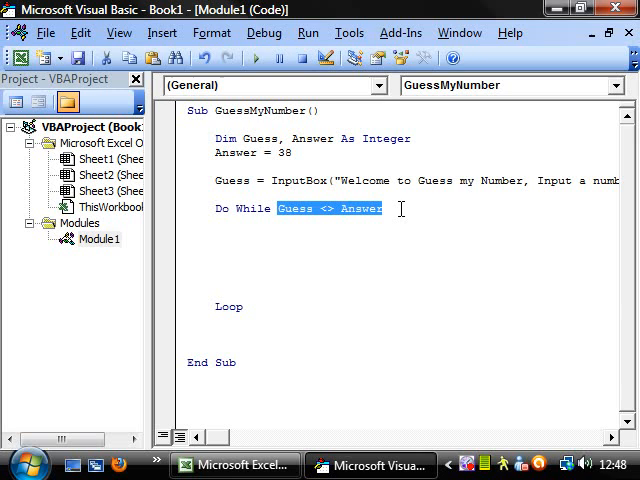
pyautogui.click(400, 213)
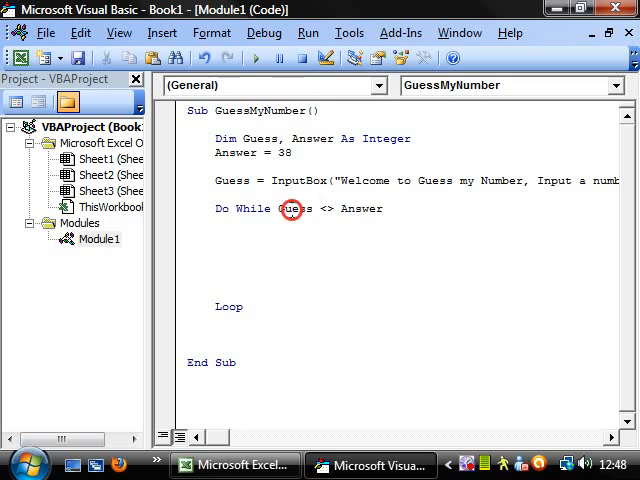
pyautogui.doubleClick(294, 208)
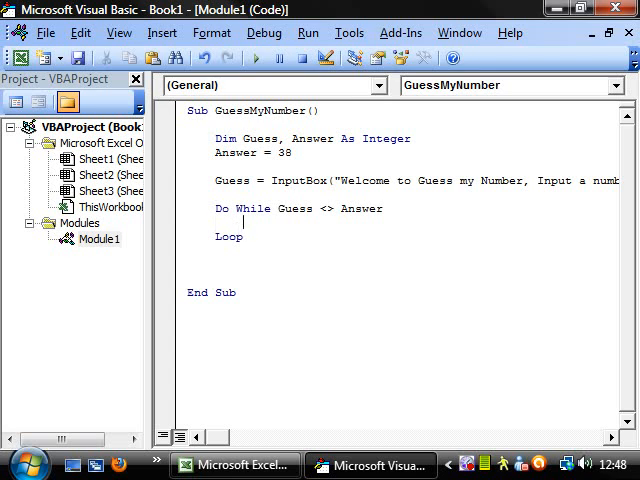
# - Inside the loop, add If Guess > Answer MsgBox ("Lower") Else MsgBox ("Higher") End If
pyautogui.write('if')
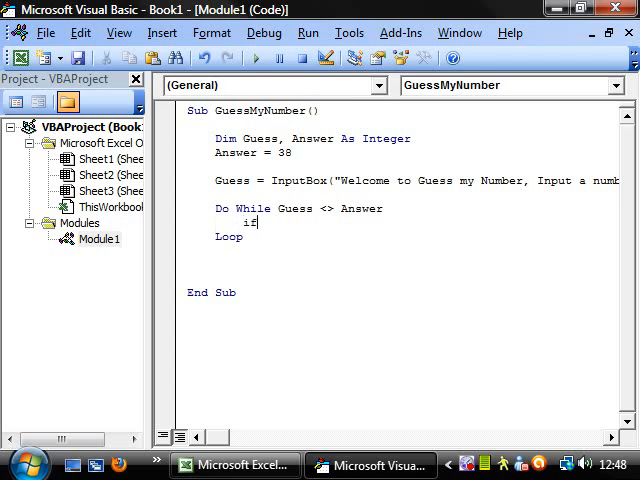
pyautogui.write('Guess')
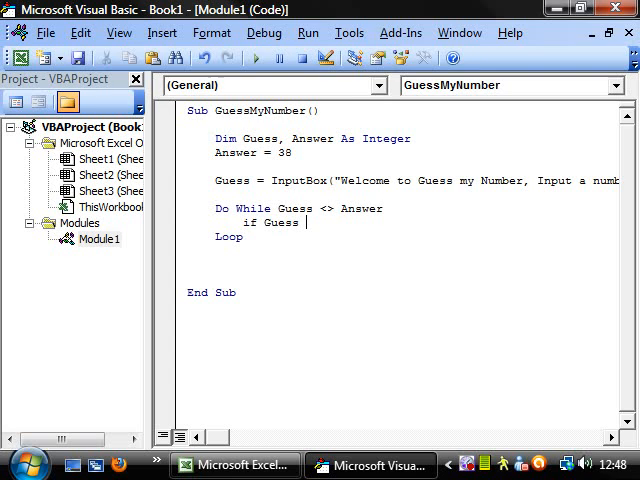
pyautogui.write('> Answer Then')
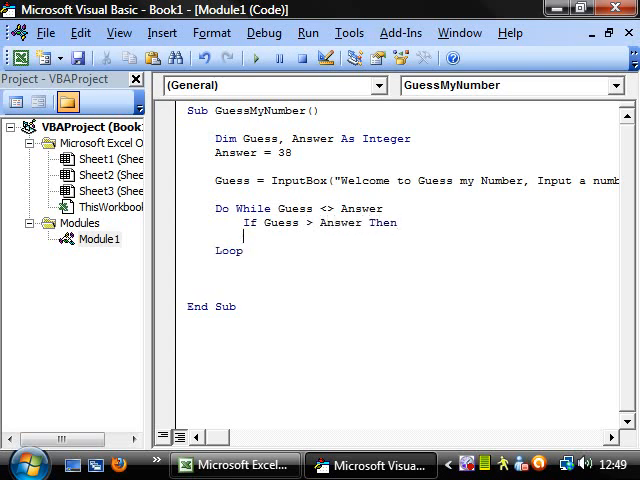
pyautogui.write('Msgbox (')
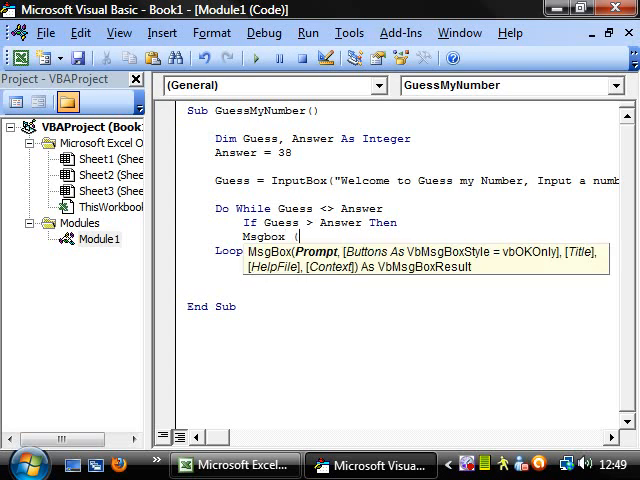
pyautogui.write('"Lower")')
pyautogui.write('Msgbox')
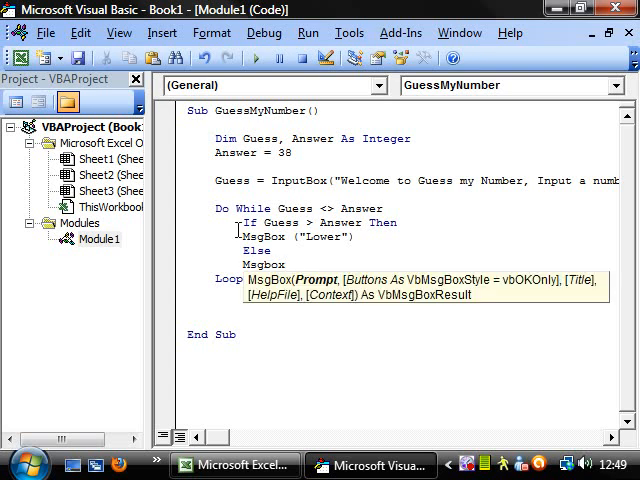
pyautogui.write('("Higher')
pyautogui.write('end')
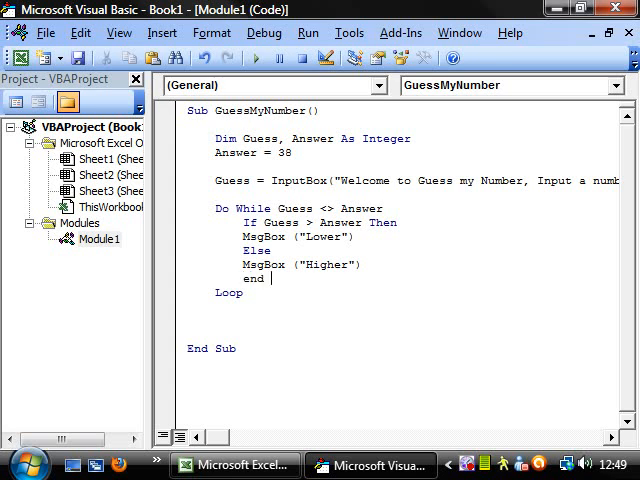
pyautogui.write('if')
pyautogui.write('Guess = InputBox("Input a number between 1 and 100")')
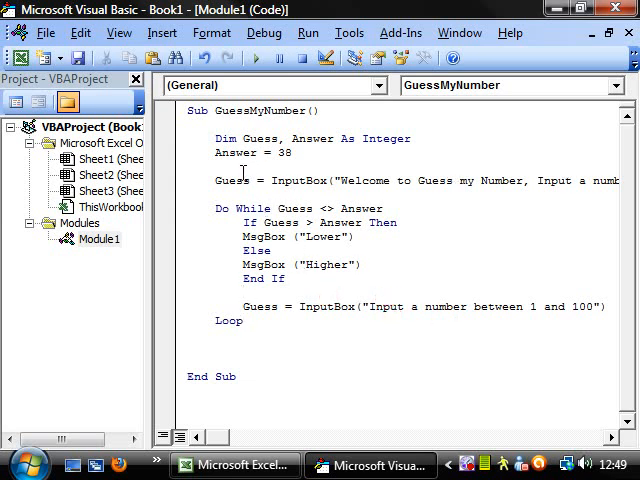
pyautogui.click(216, 182)
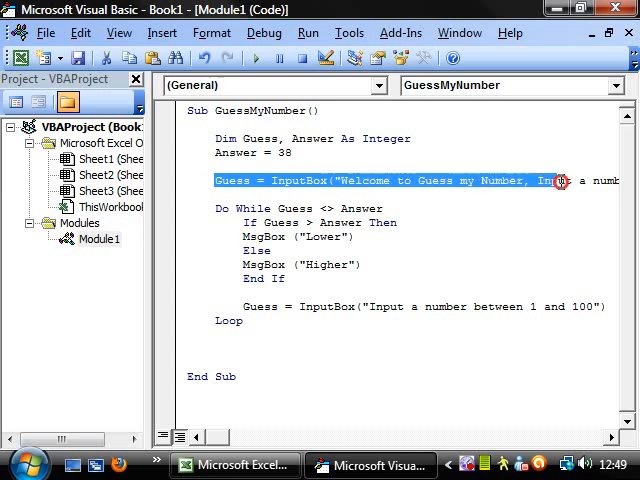
pyautogui.click(293, 207)
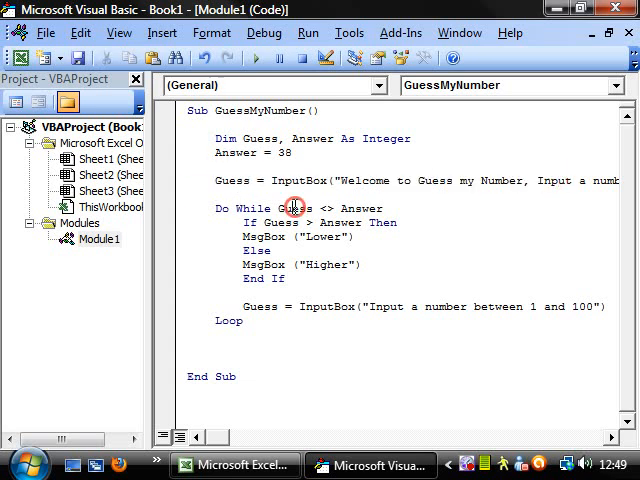
pyautogui.doubleClick(291, 208)
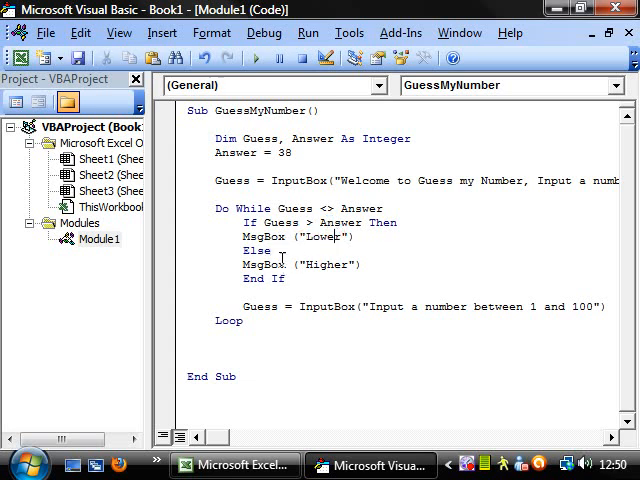
pyautogui.doubleClick(327, 264)
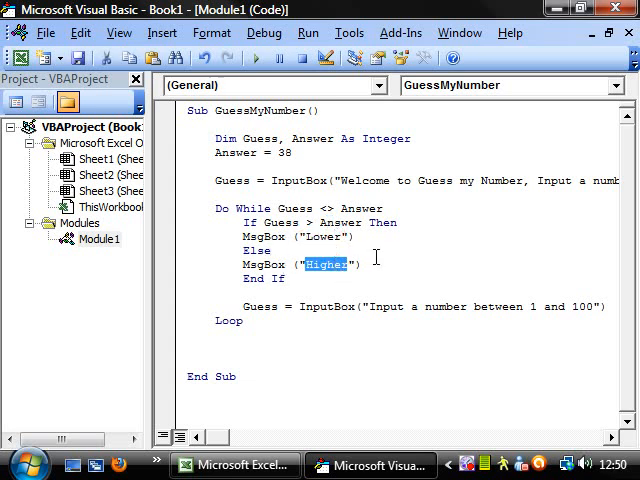
pyautogui.click(255, 305)
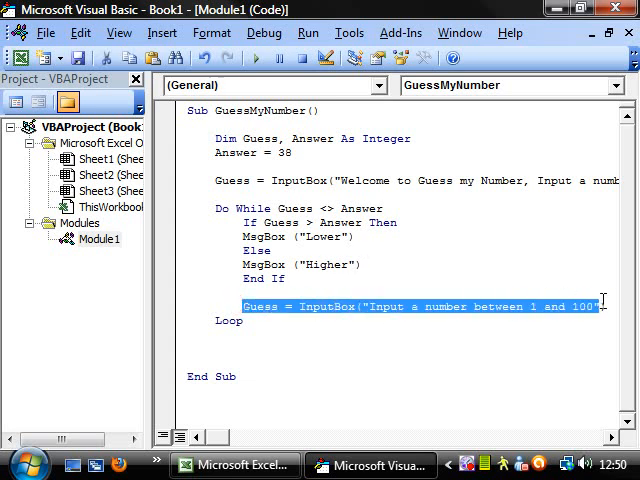
pyautogui.click(232, 322)
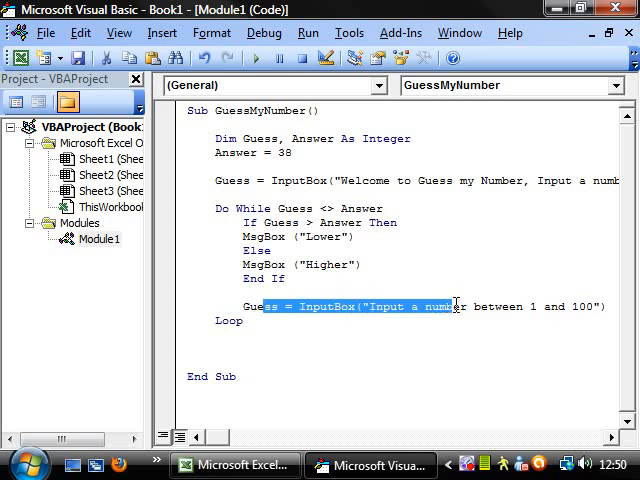
pyautogui.click(333, 204)
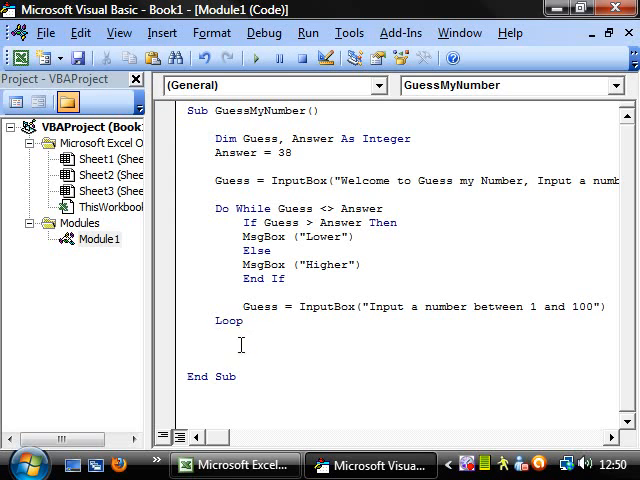
# - Add MsgBox ("Correct Number, Well Done!!!") on the line after Loop
pyautogui.write('msg')
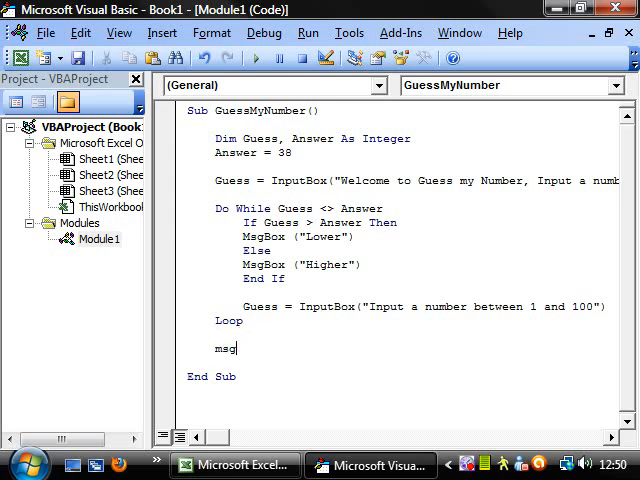
pyautogui.write('box("')
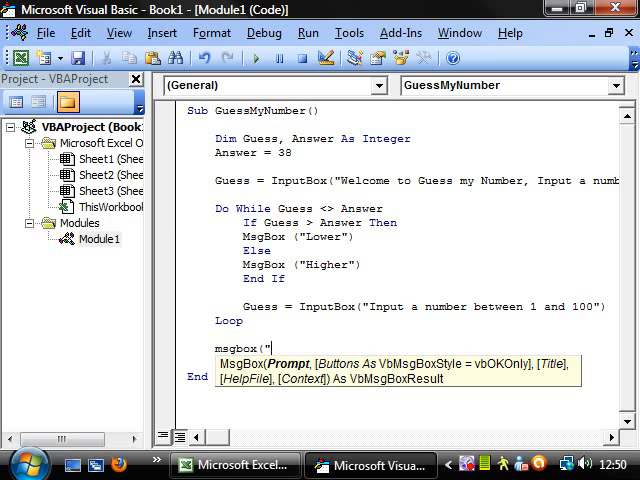
pyautogui.write('Correc')
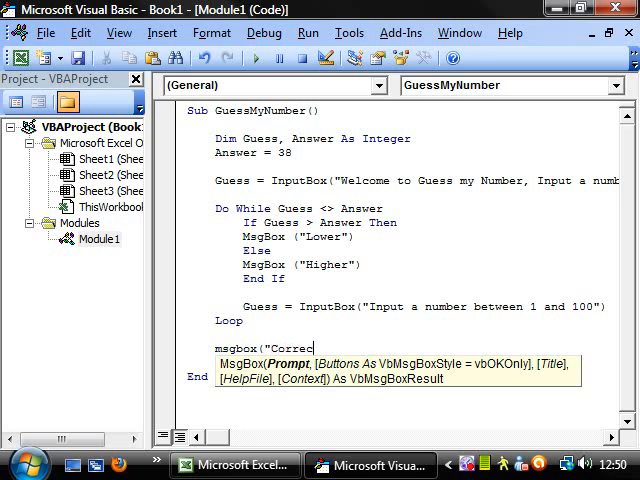
pyautogui.write('Number,')
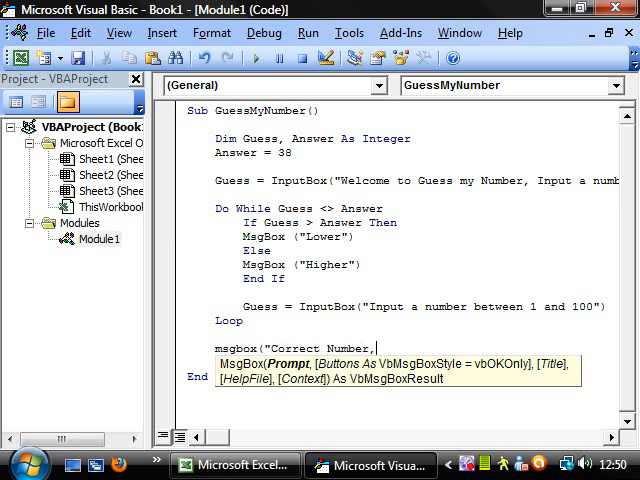
pyautogui.write('Well Done')
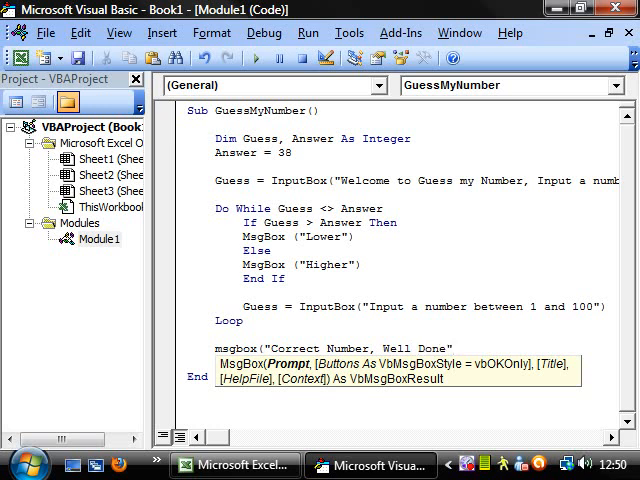
pyautogui.write('!!!')
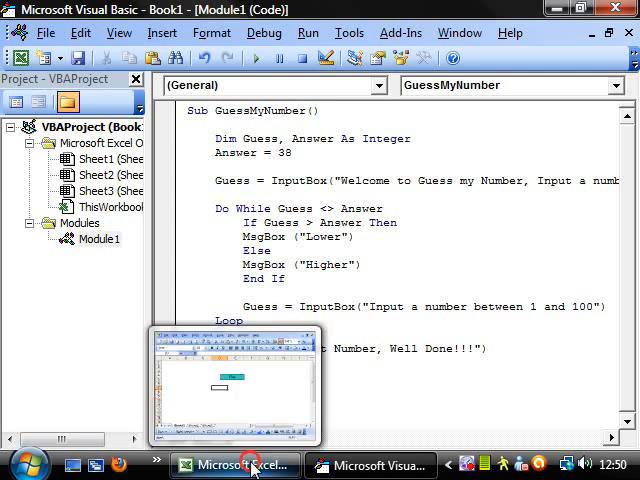
# - Start the game from Excel's Play button and guess 10, dismissing the Higher hint
pyautogui.click(235, 465)
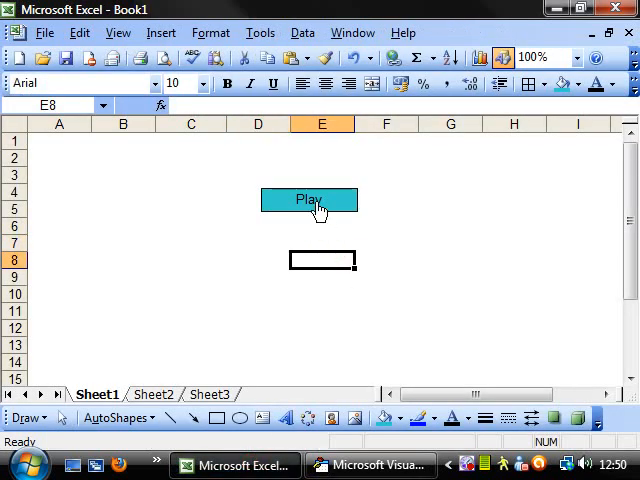
pyautogui.click(308, 200)
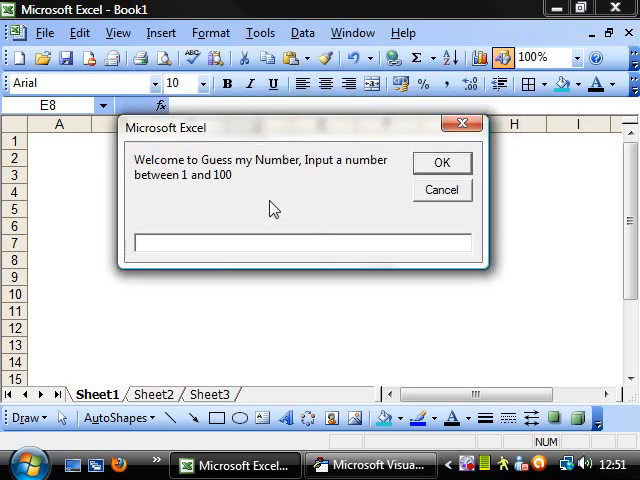
pyautogui.write('10')
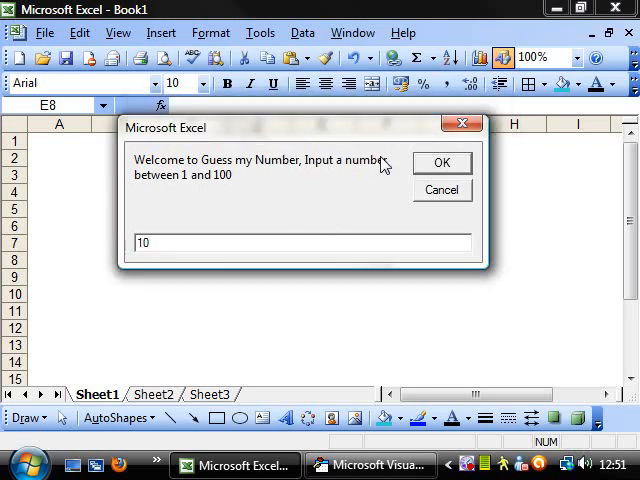
pyautogui.click(441, 162)
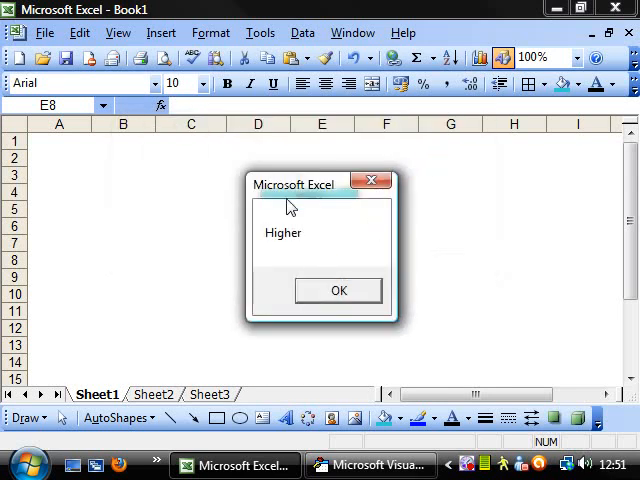
pyautogui.click(338, 290)
pyautogui.write('90')
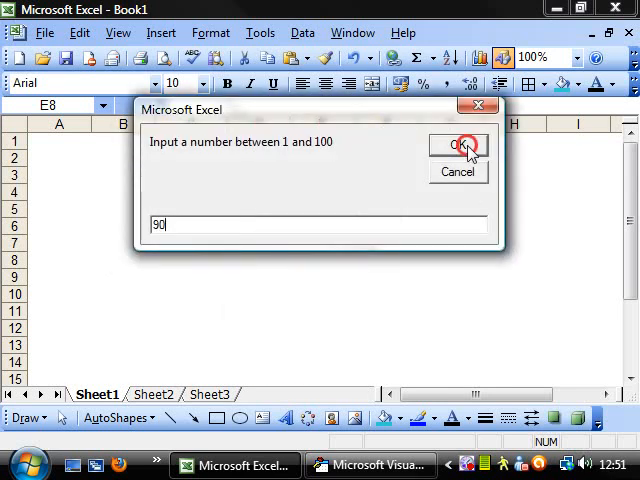
# - Guess 90 and further numbers past Lower hints until "Correct Number, Well Done!!!" appears
pyautogui.click(459, 146)
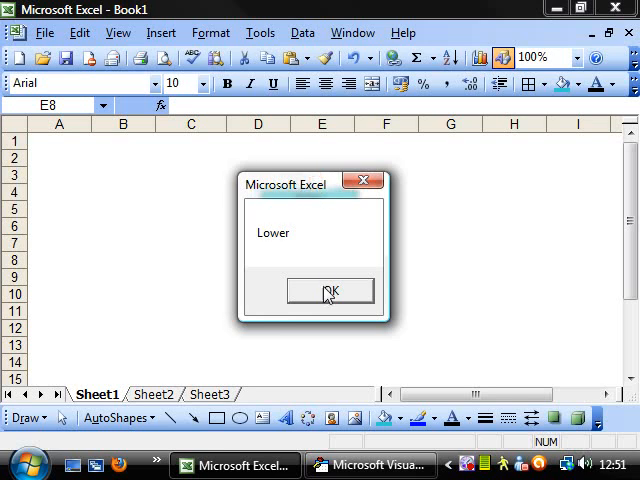
pyautogui.click(330, 291)
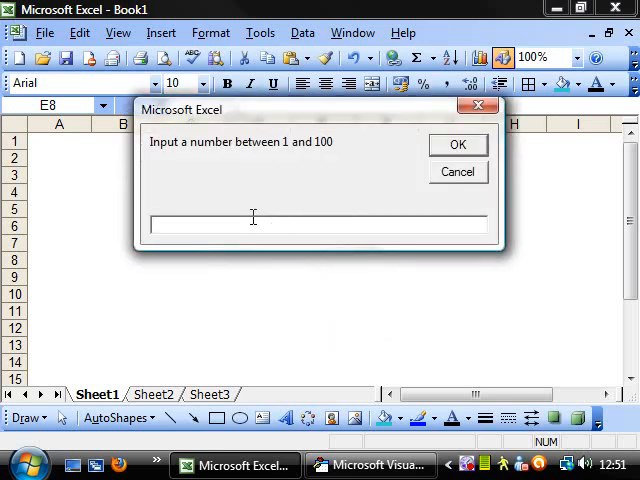
pyautogui.click(457, 144)
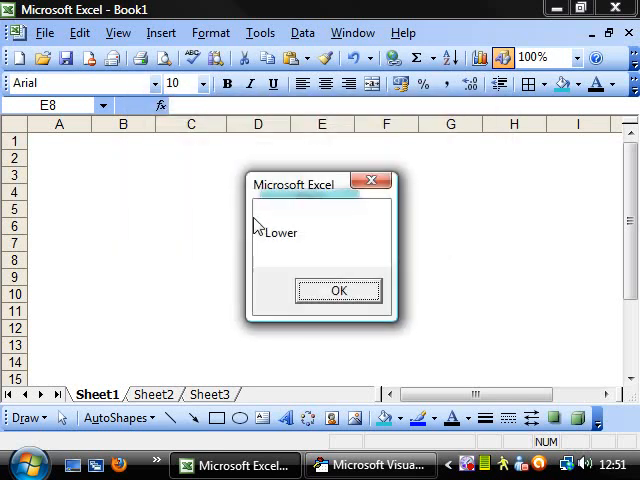
pyautogui.click(338, 290)
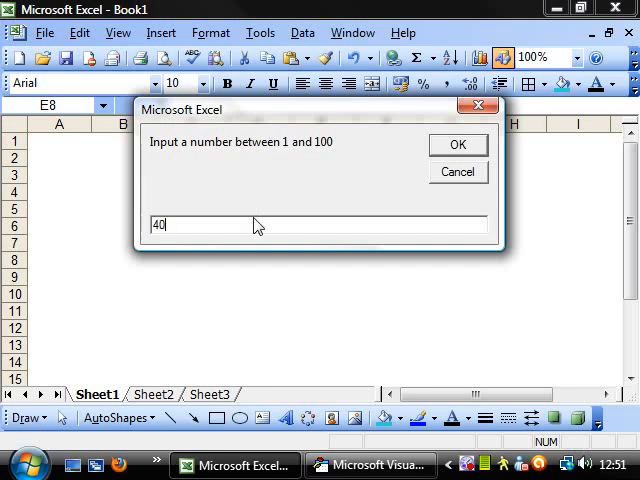
pyautogui.click(457, 144)
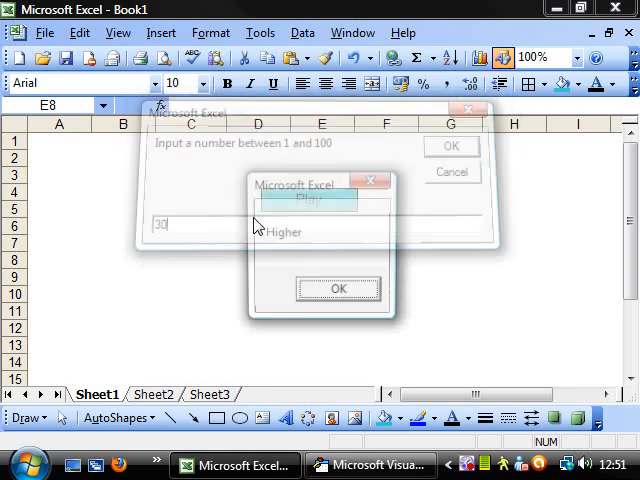
pyautogui.click(338, 288)
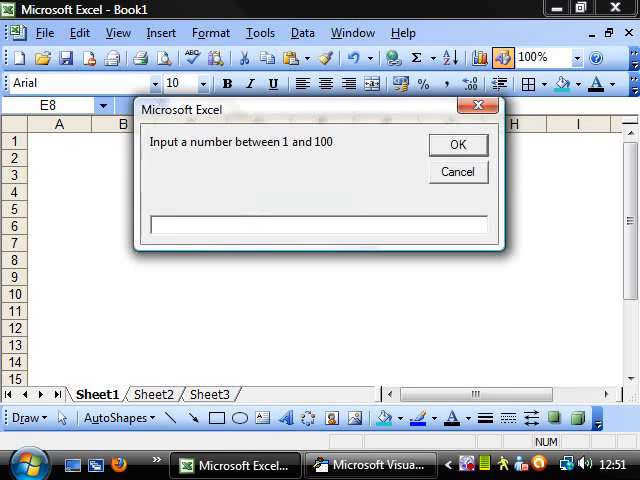
pyautogui.click(457, 144)
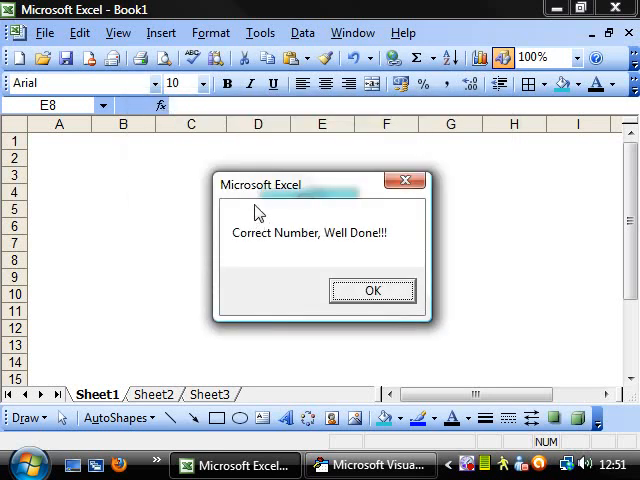
pyautogui.click(372, 290)
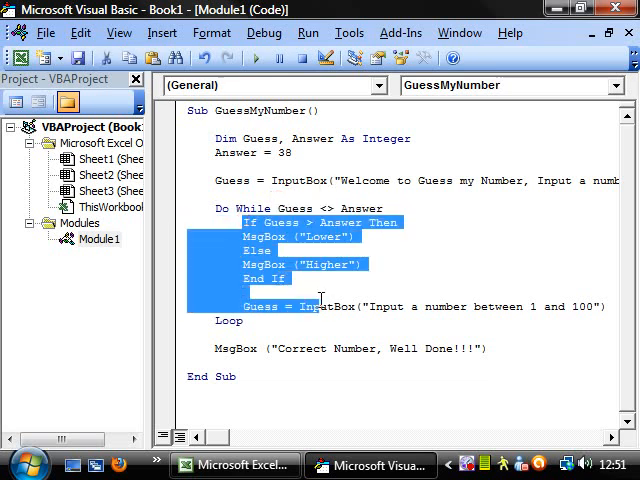
# - Review the If block and final MsgBox line, placing the cursor below the message
pyautogui.click(252, 308)
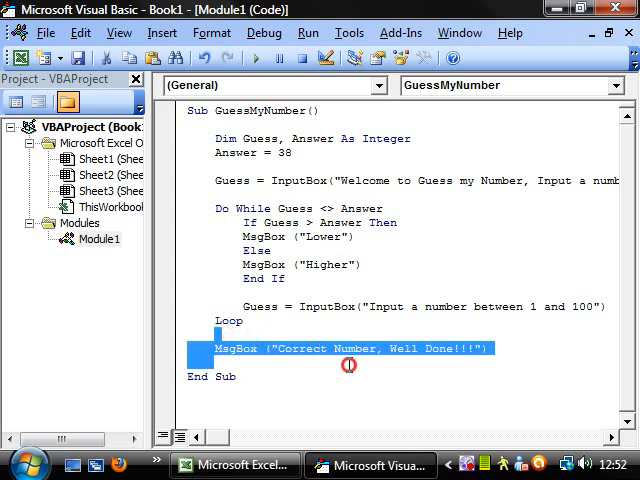
pyautogui.click(391, 391)
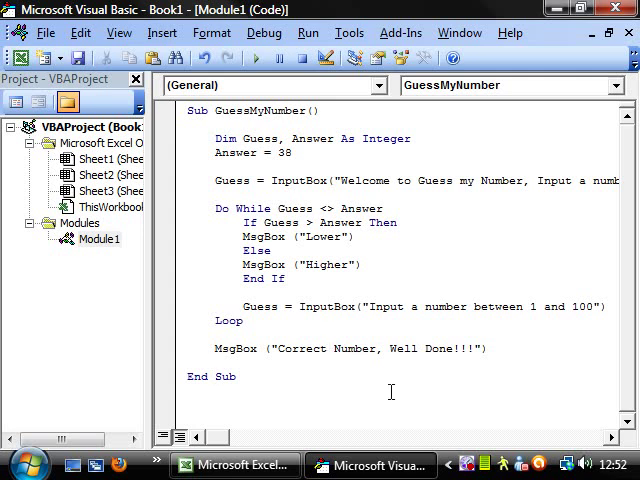
pyautogui.click(215, 357)
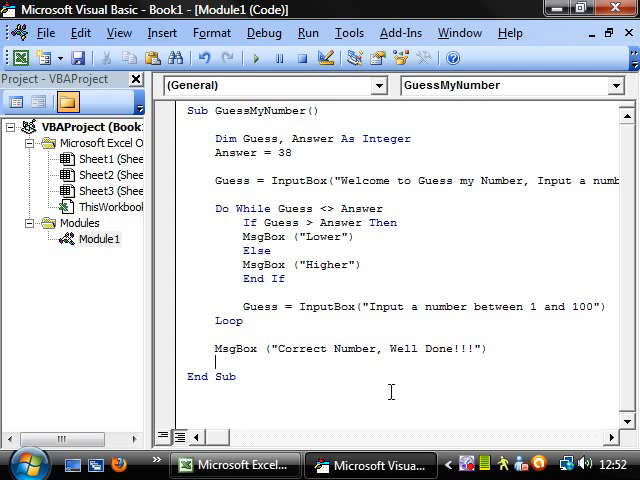